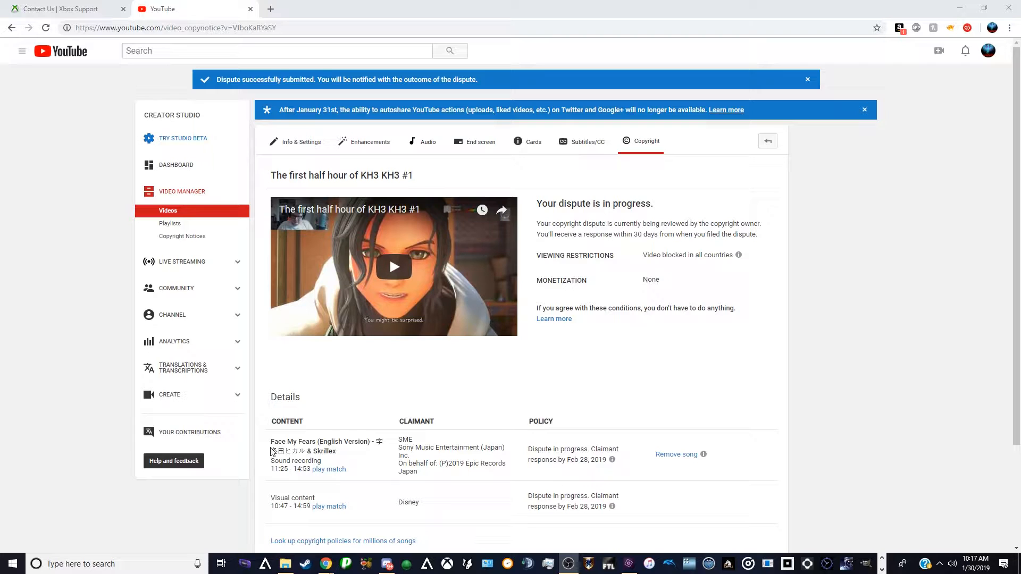
mouse_move(305, 454)
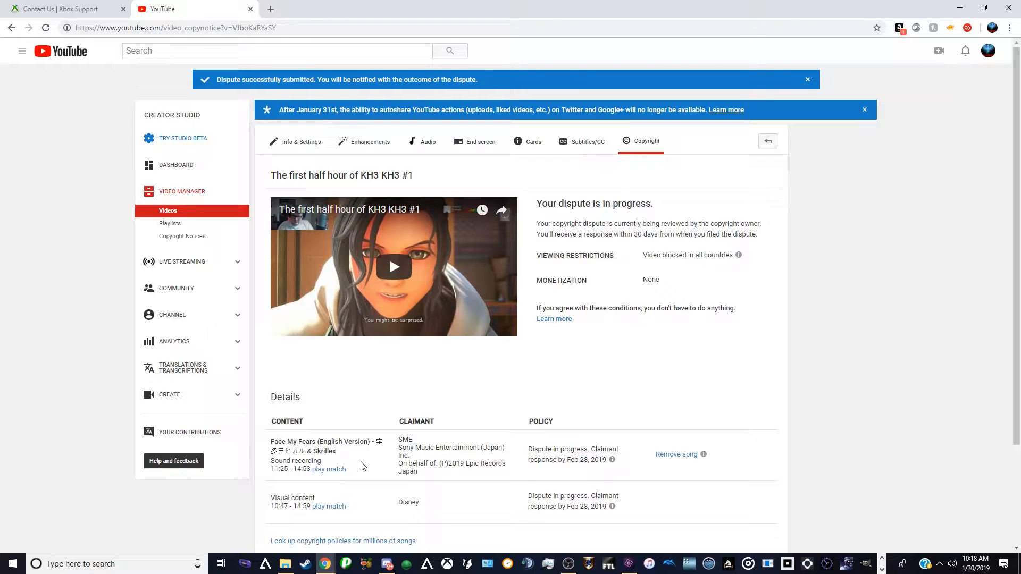
mouse_move(419, 515)
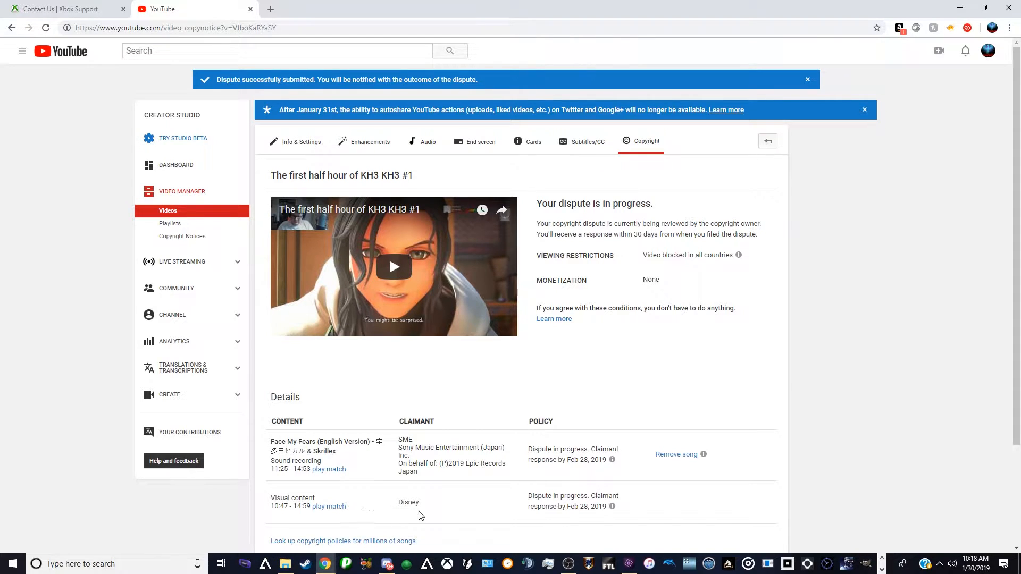
mouse_move(349, 524)
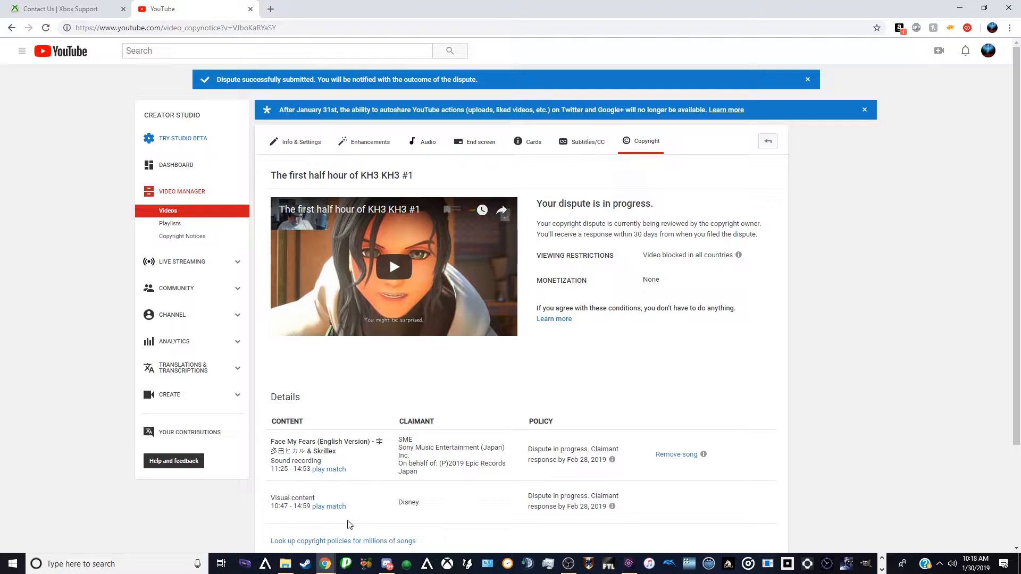
mouse_move(398, 515)
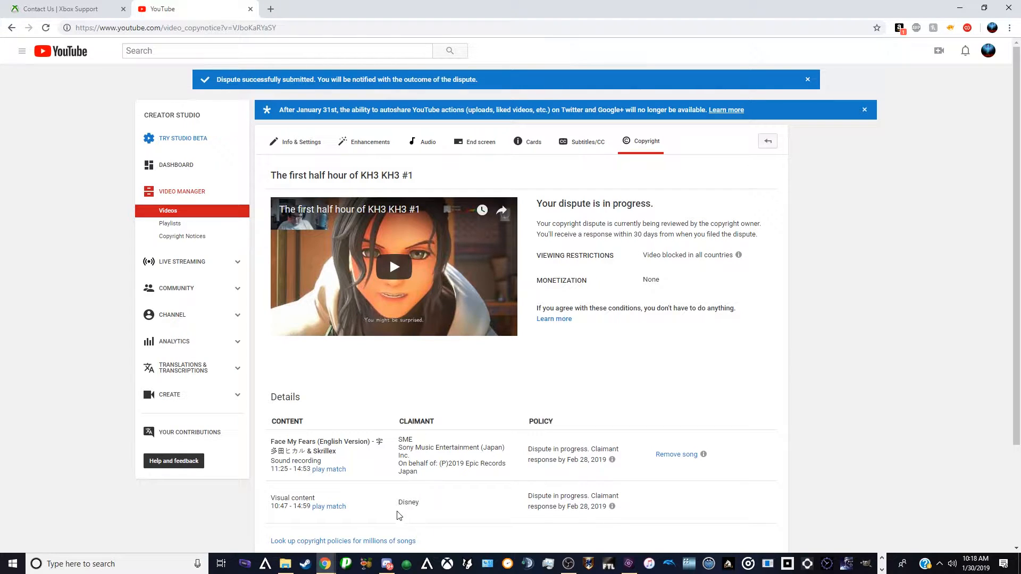
mouse_move(391, 511)
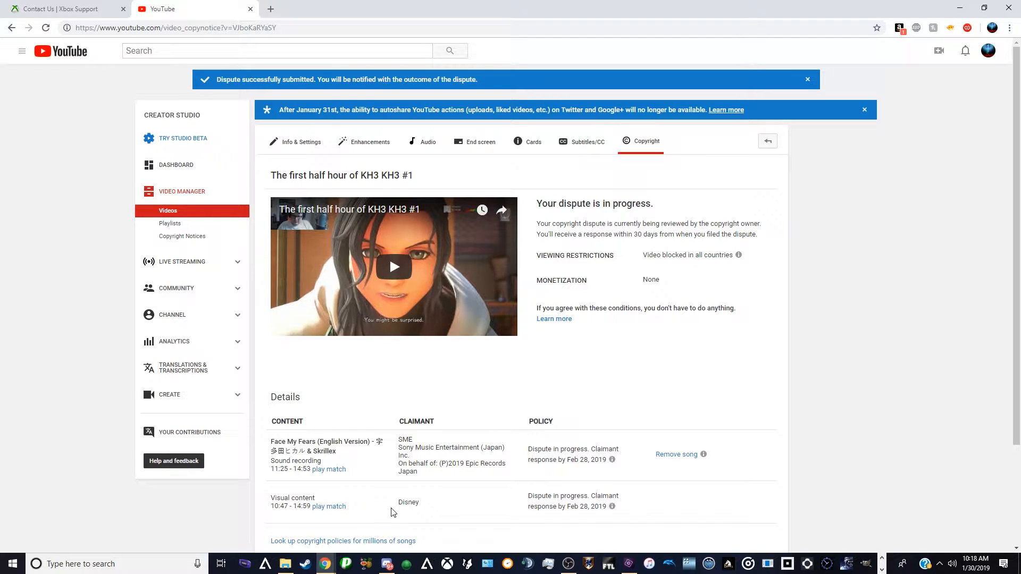
mouse_move(400, 514)
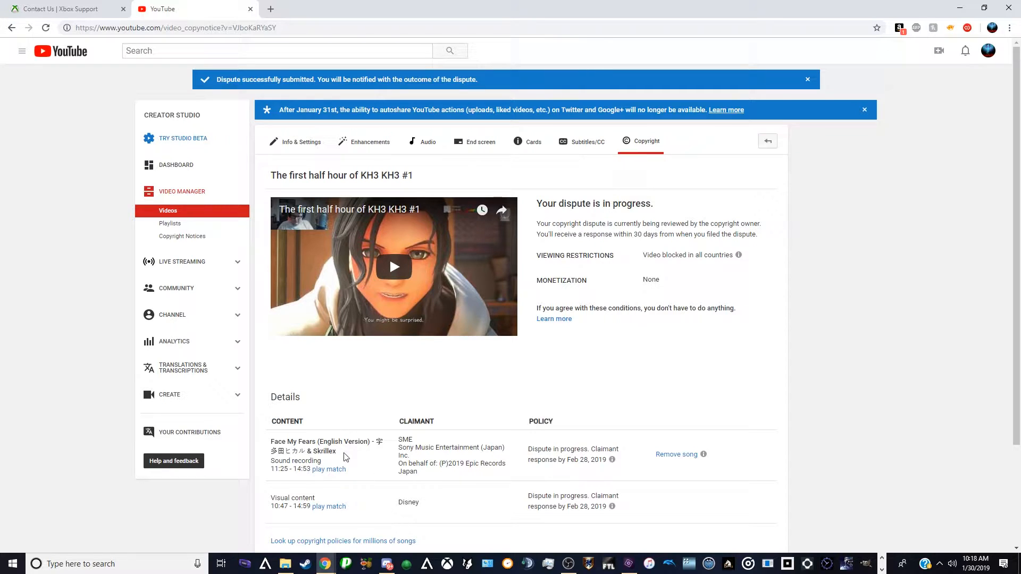
mouse_move(381, 483)
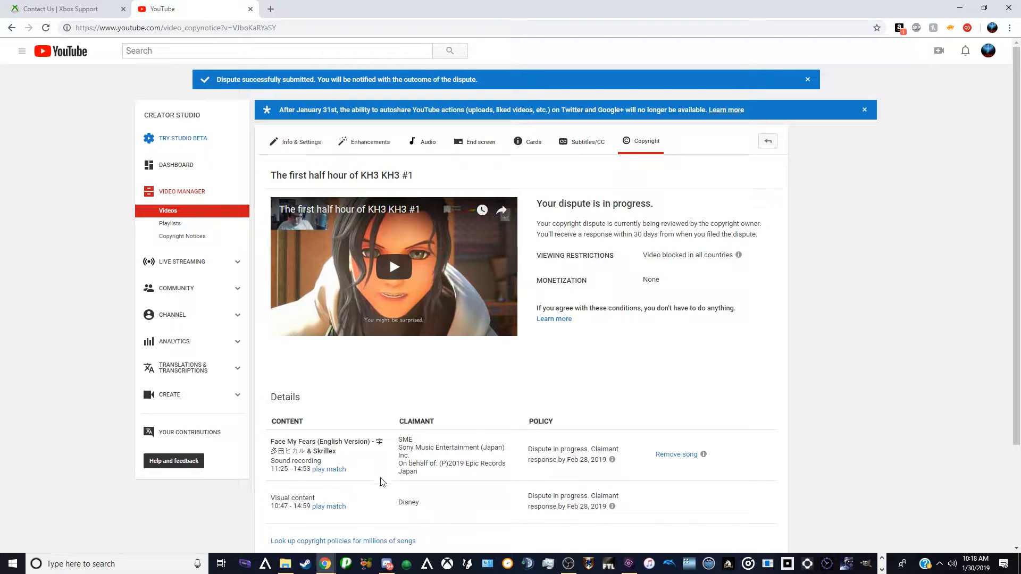
mouse_move(381, 503)
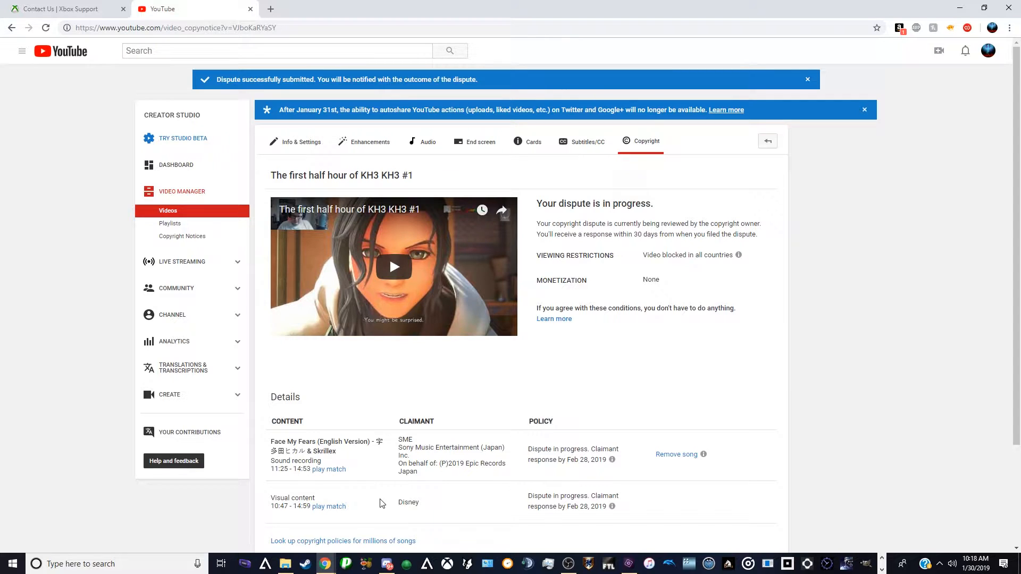
mouse_move(362, 515)
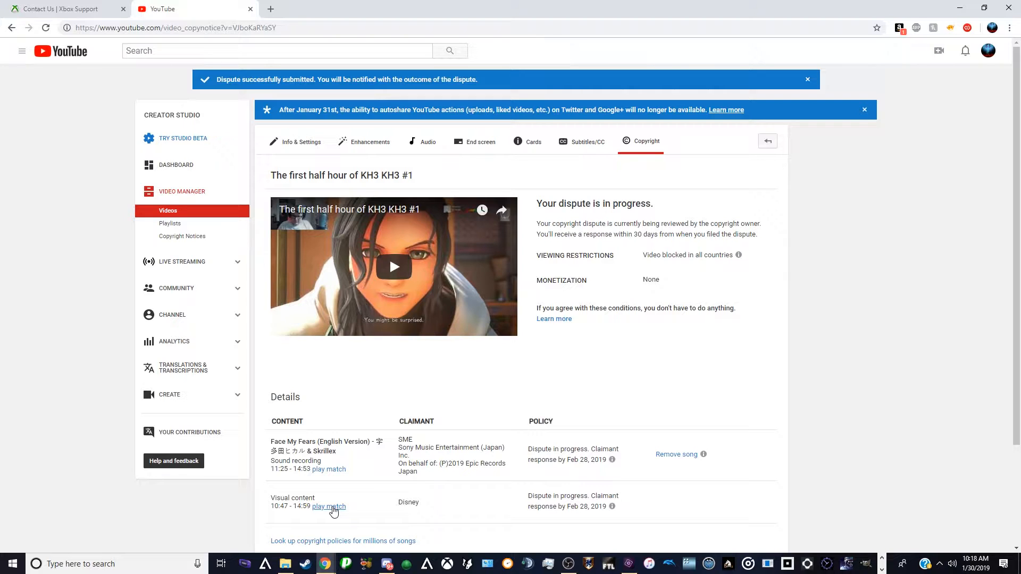
mouse_move(458, 414)
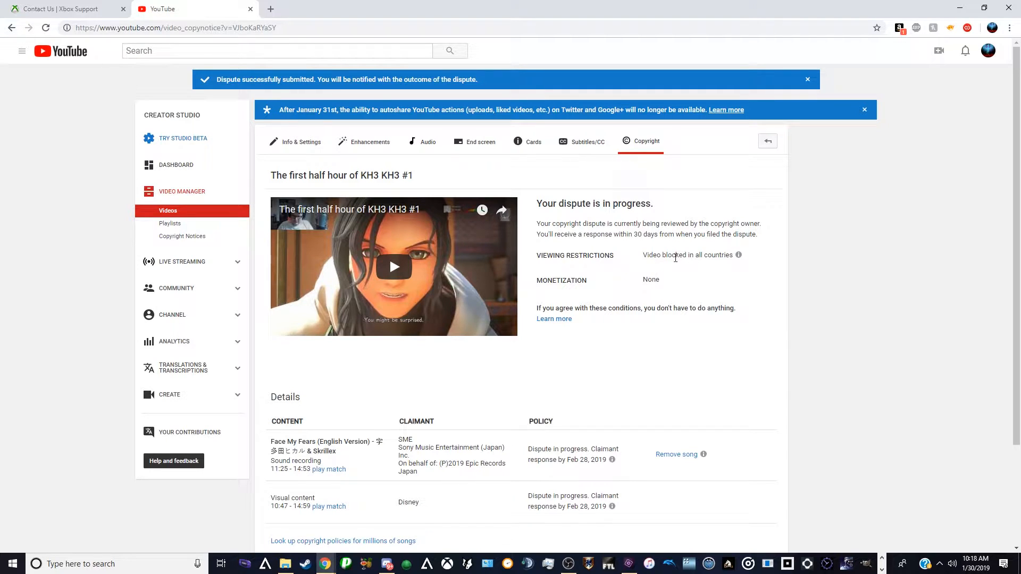
mouse_move(532, 484)
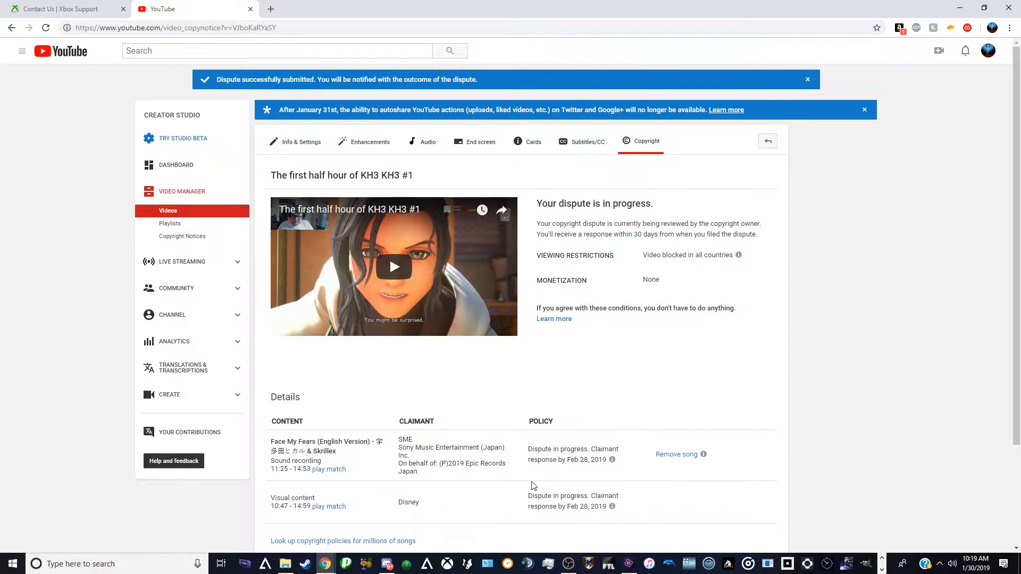
mouse_move(469, 486)
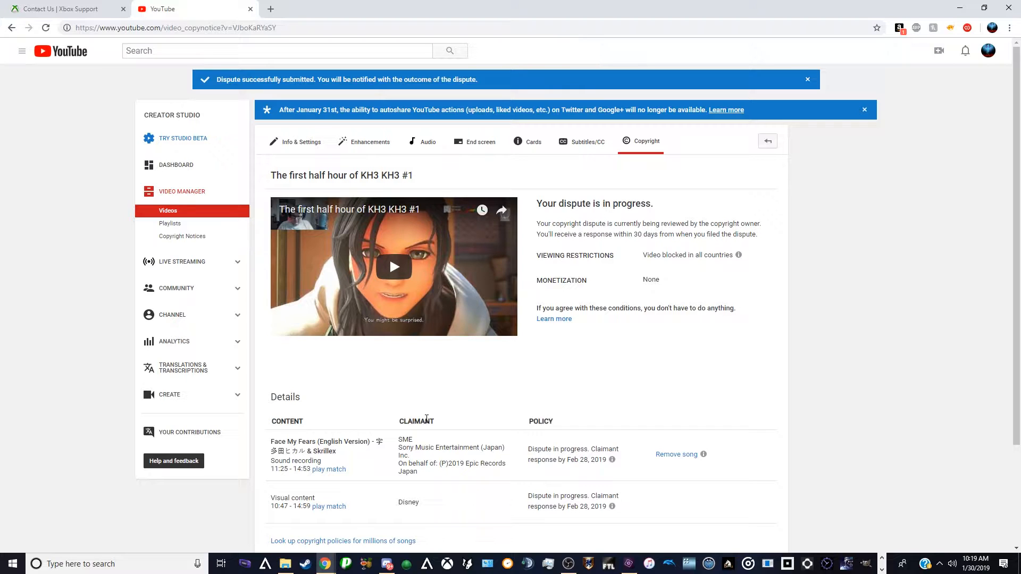
mouse_move(323, 494)
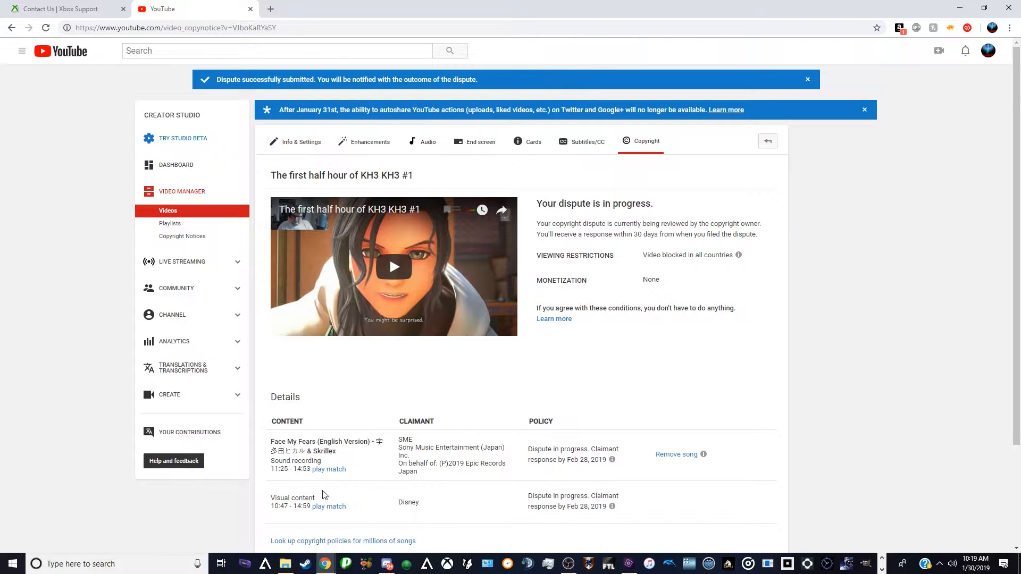
mouse_move(399, 529)
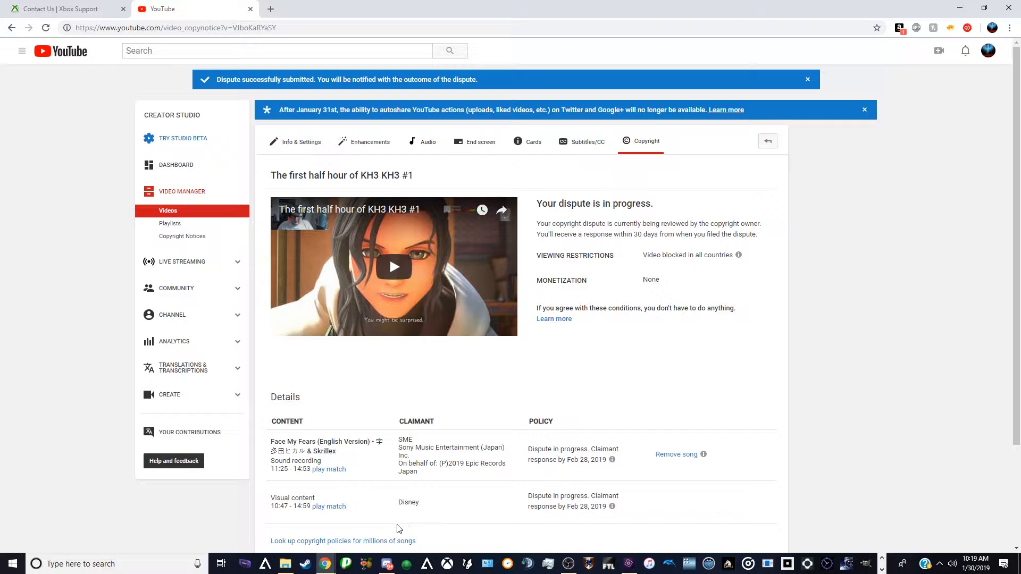
mouse_move(422, 526)
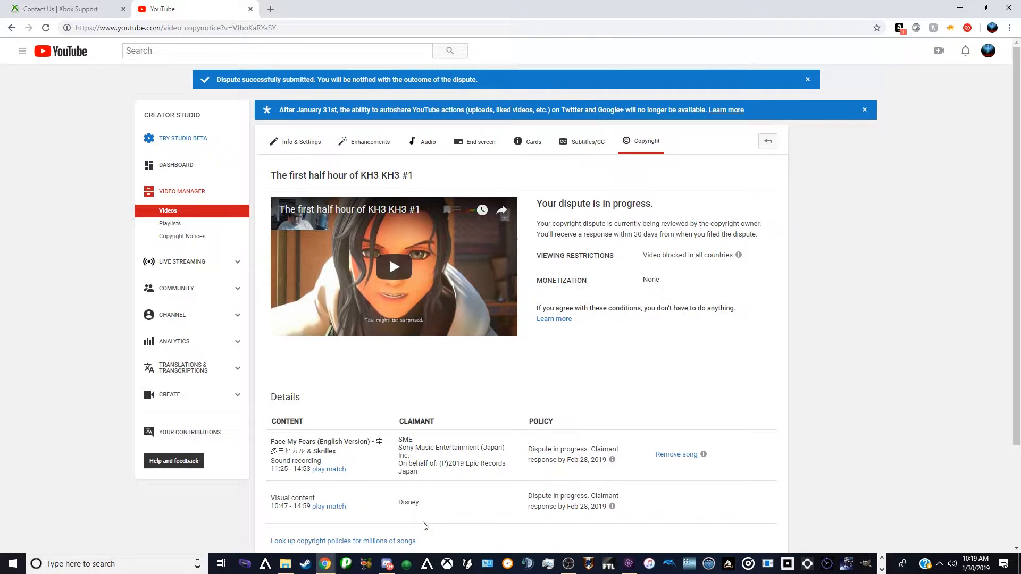
mouse_move(697, 289)
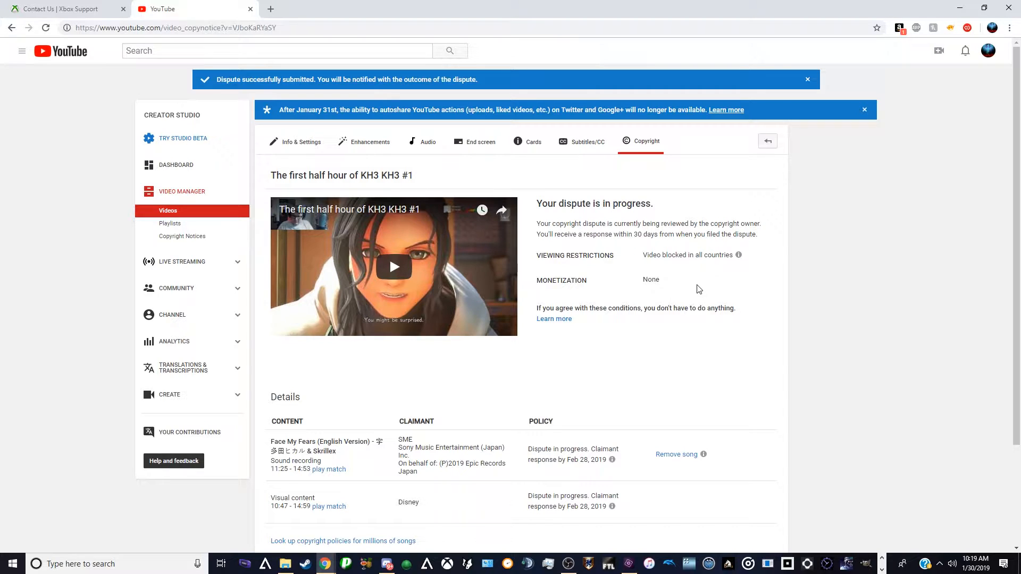
mouse_move(712, 284)
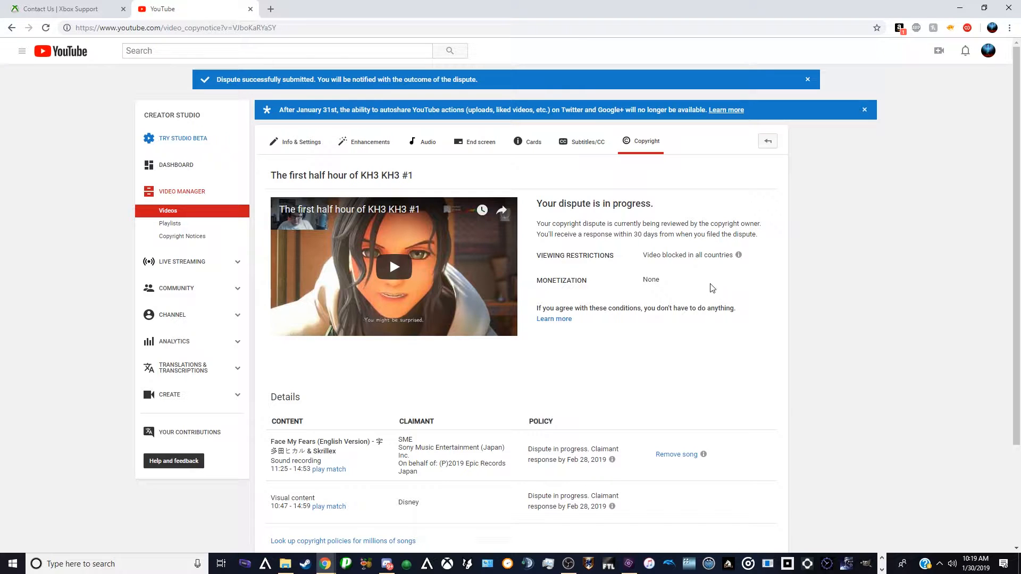
mouse_move(727, 298)
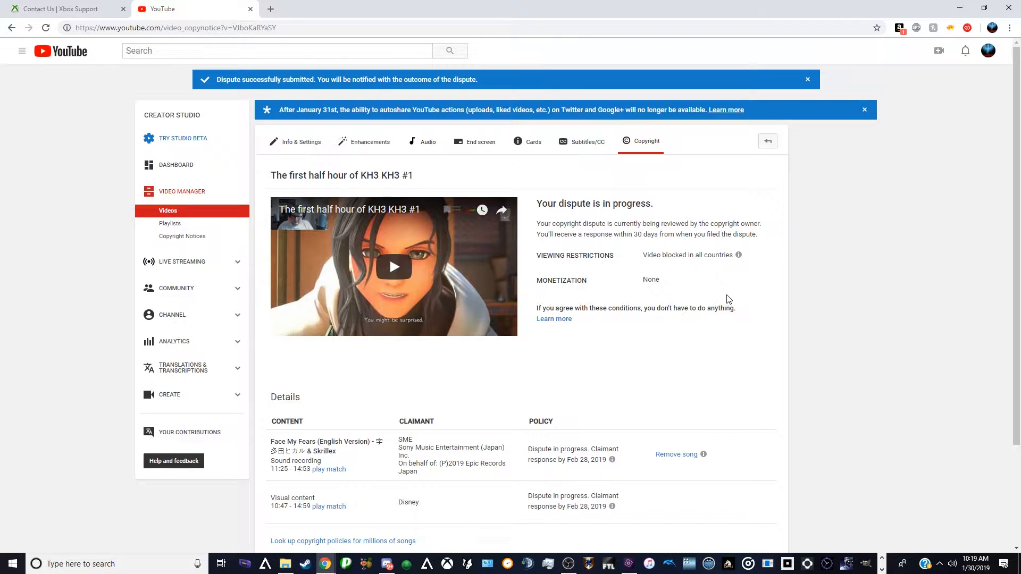
mouse_move(727, 326)
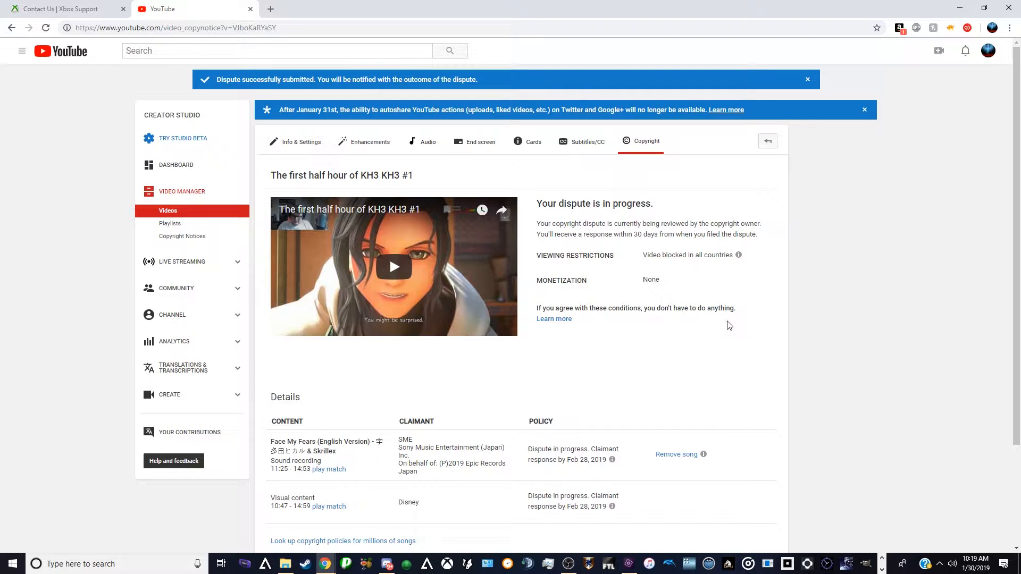
mouse_move(656, 365)
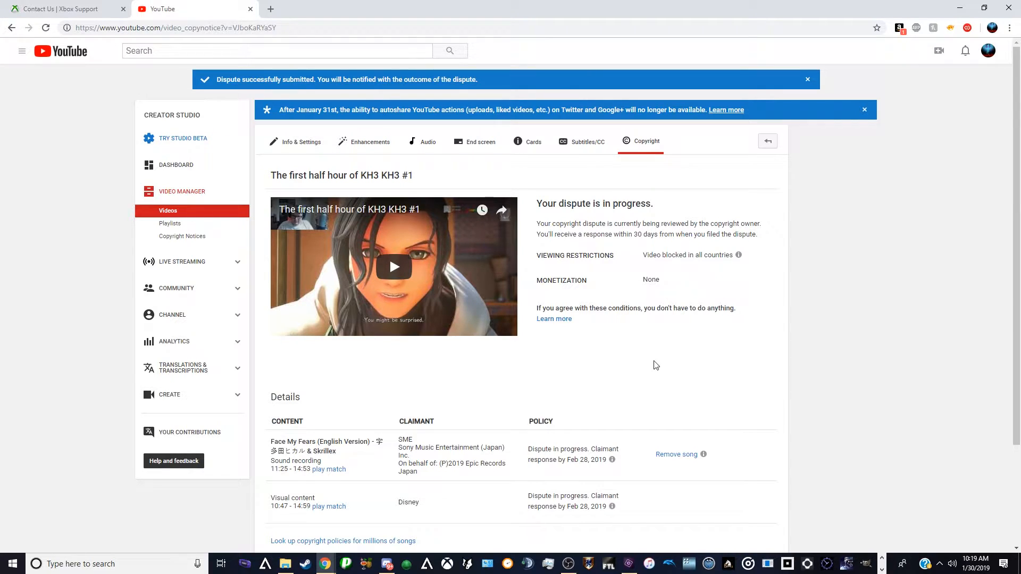
mouse_move(643, 372)
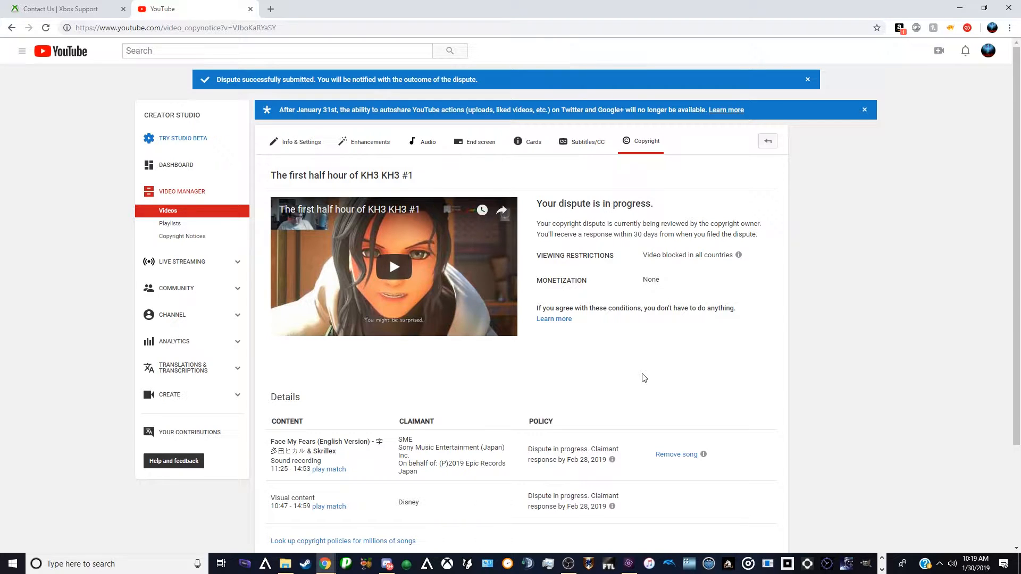
mouse_move(346, 494)
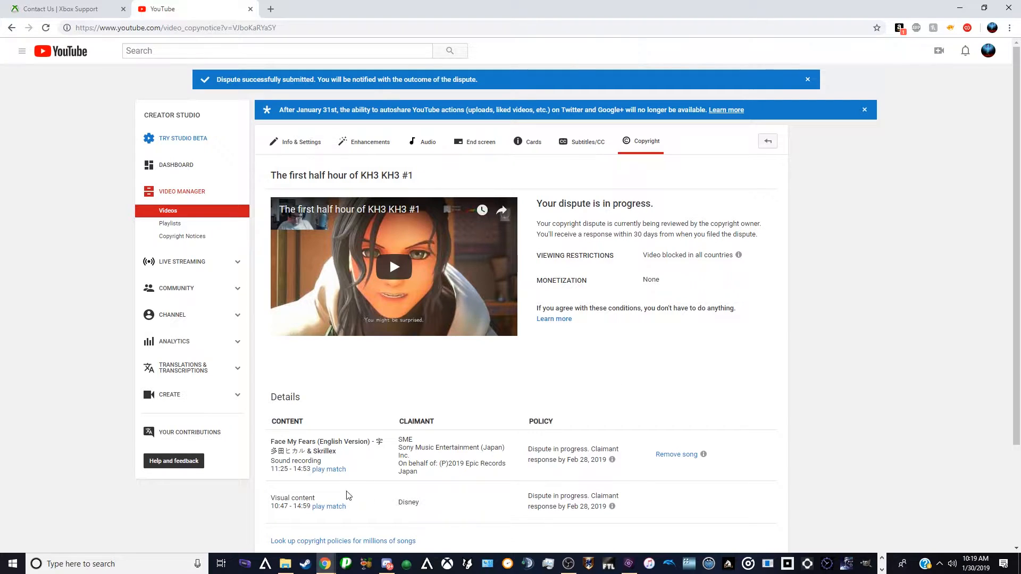
Play the matched Disney visual content clip, then switch to the Xbox Customer Support page
click(392, 267)
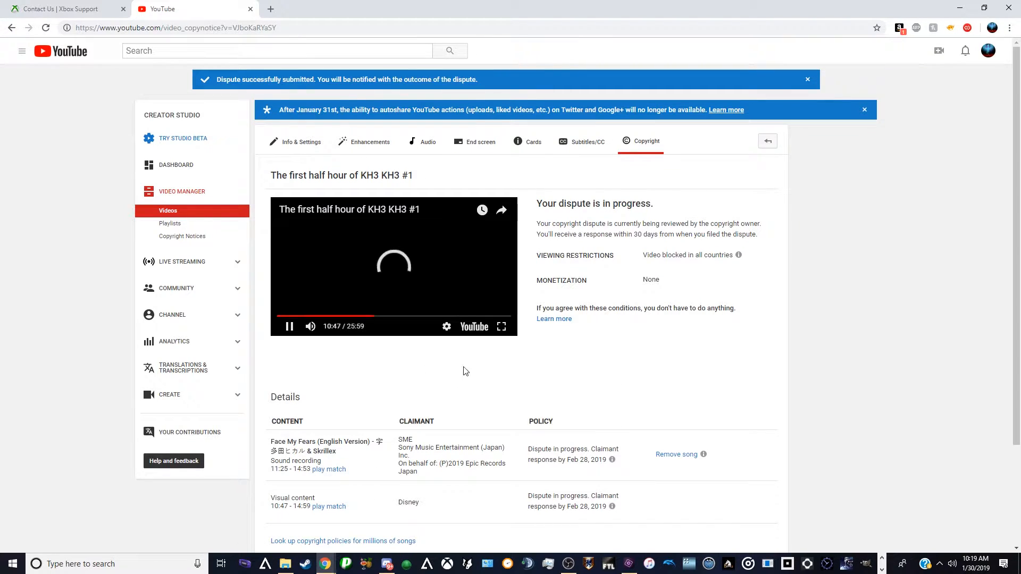
click(501, 326)
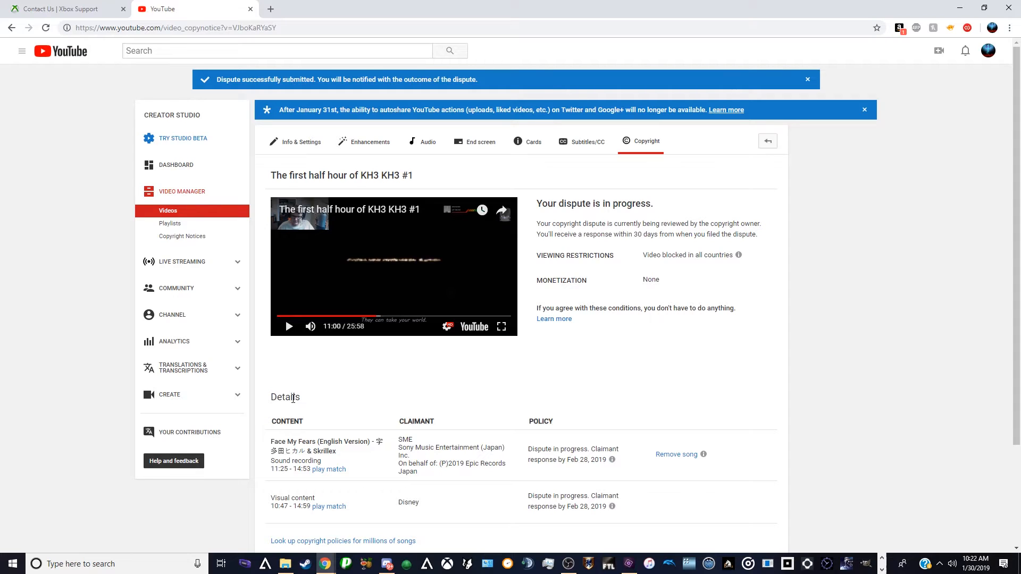
mouse_move(422, 396)
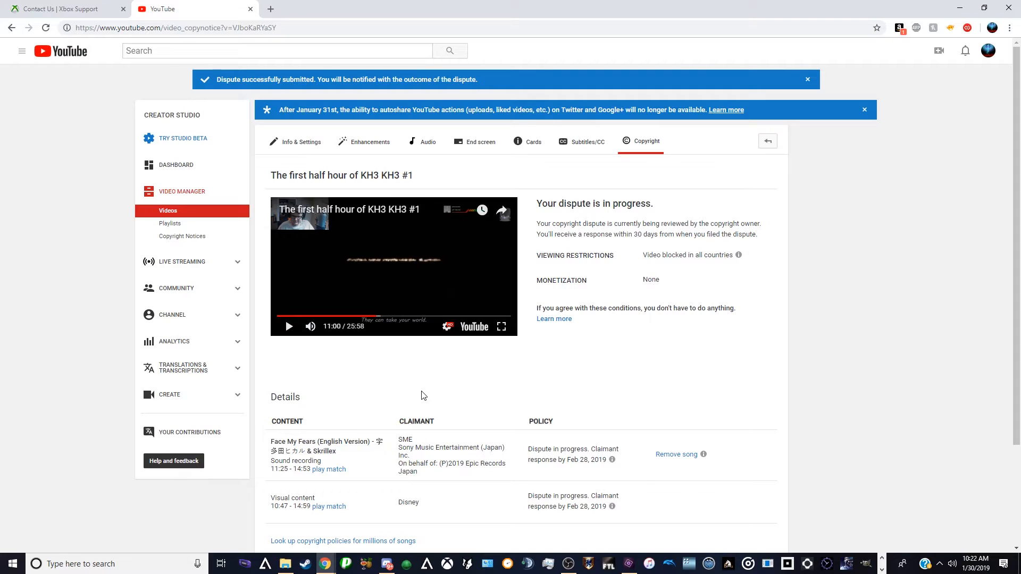
mouse_move(404, 366)
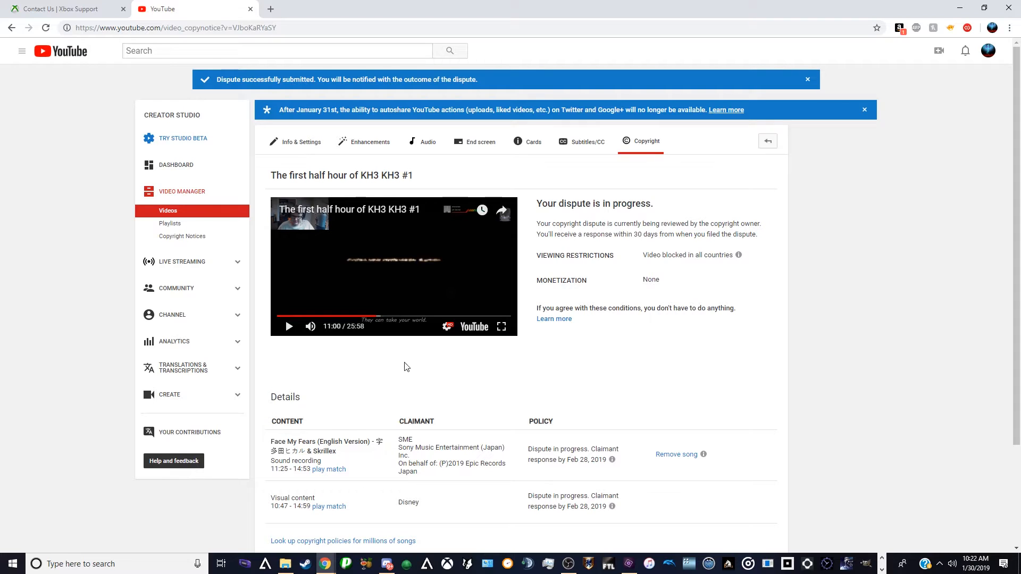
mouse_move(574, 366)
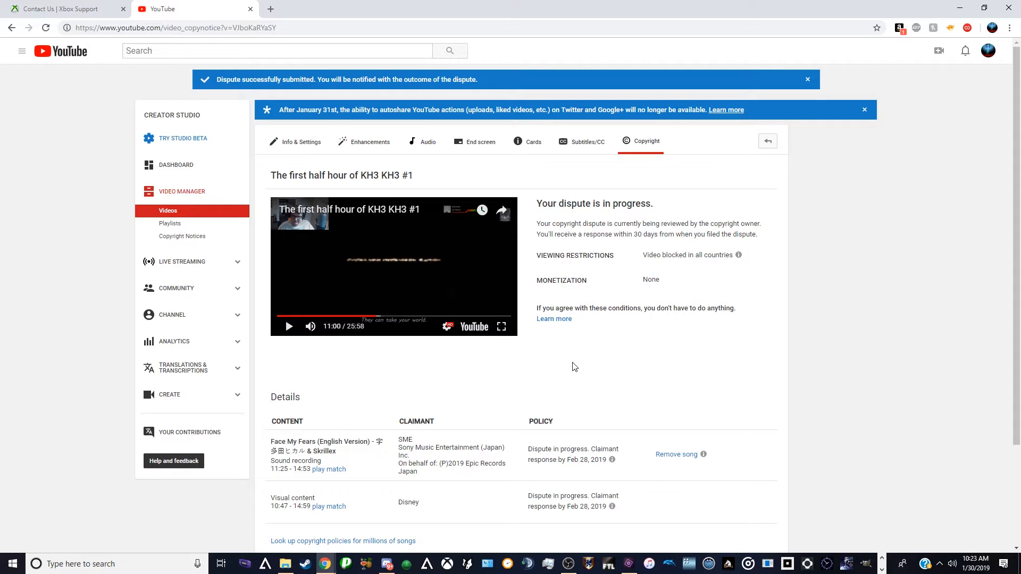
mouse_move(659, 278)
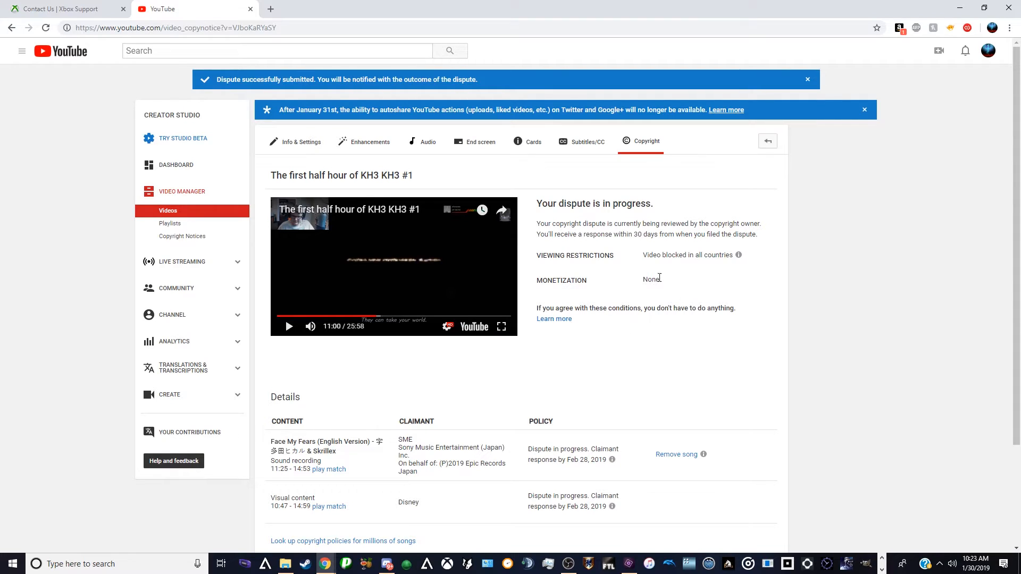
mouse_move(658, 280)
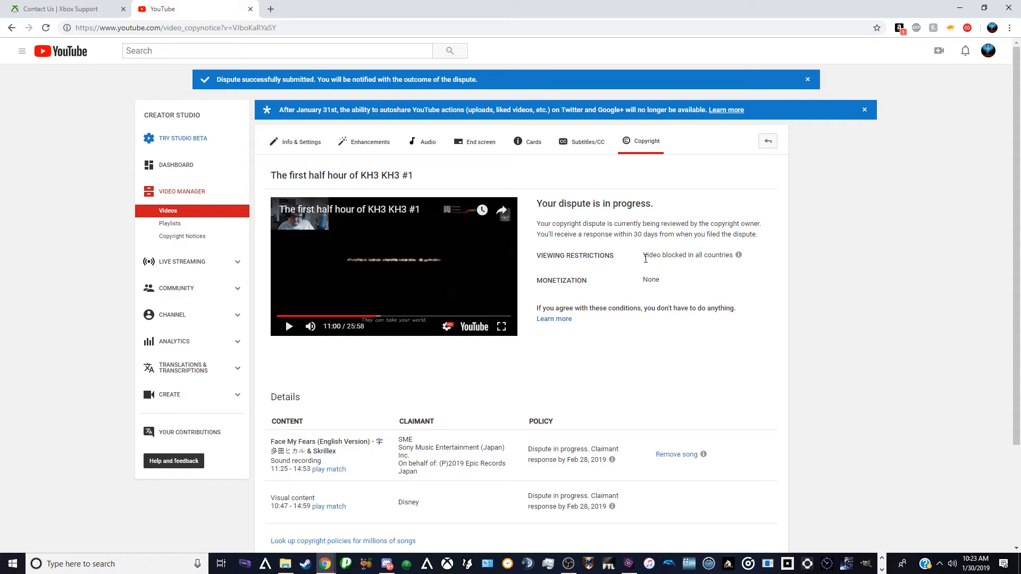
mouse_move(601, 269)
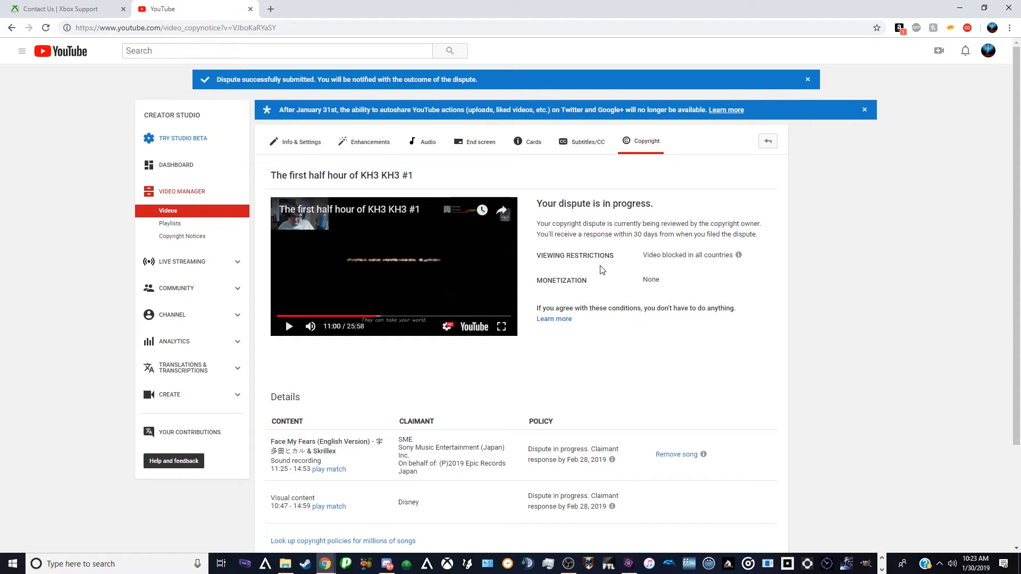
mouse_move(112, 89)
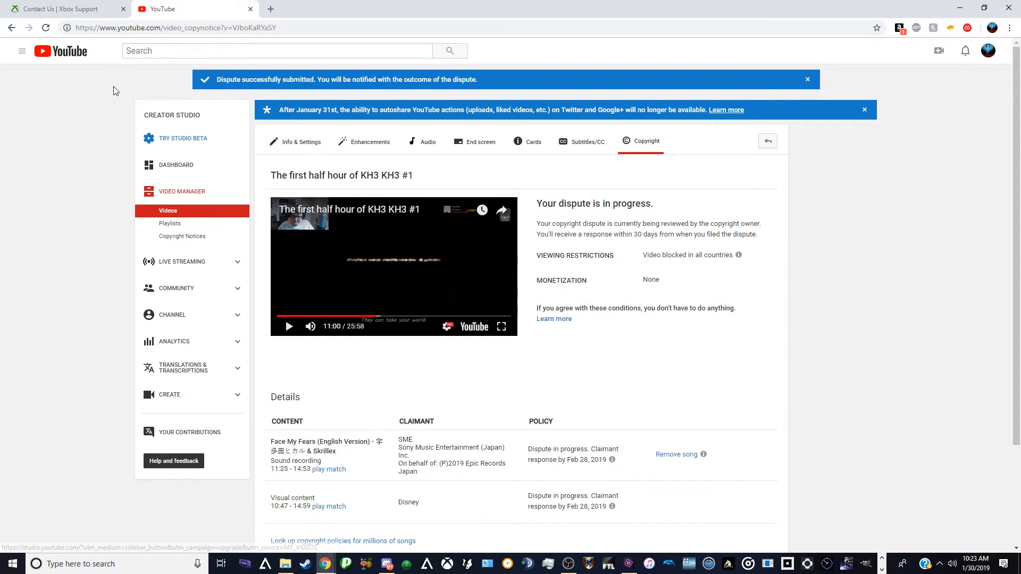
click(62, 9)
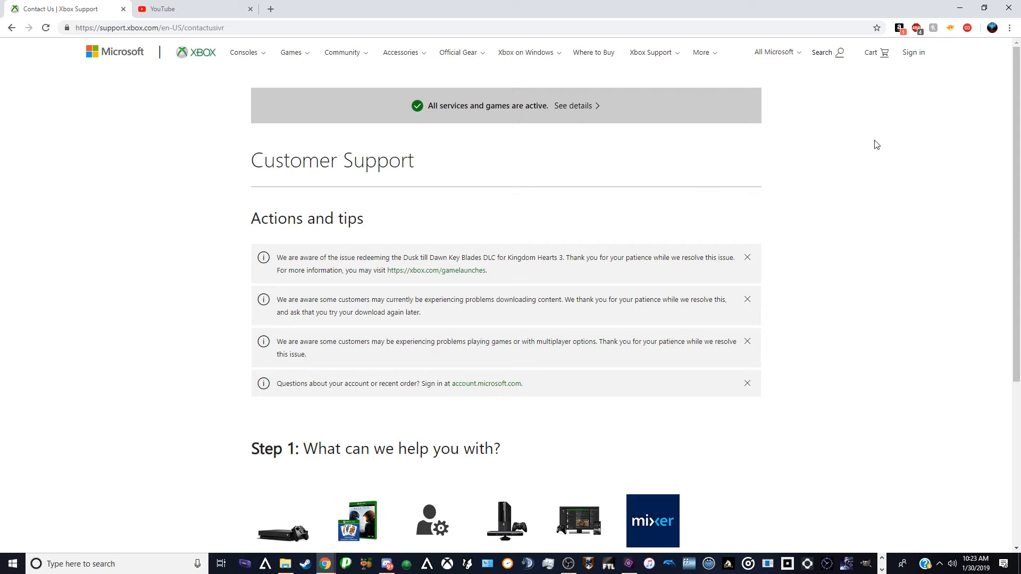
mouse_move(189, 204)
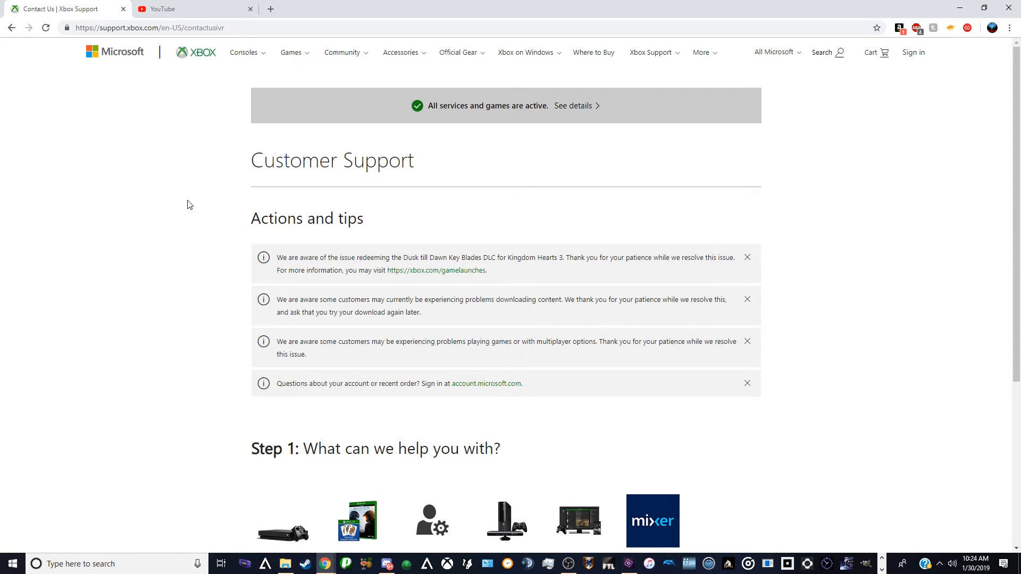
mouse_move(325, 278)
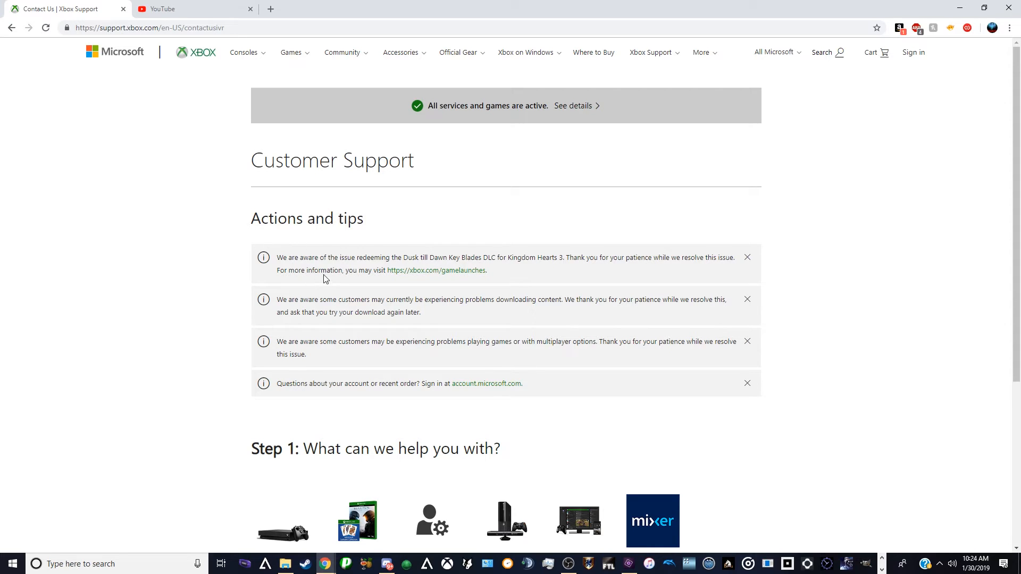
mouse_move(184, 202)
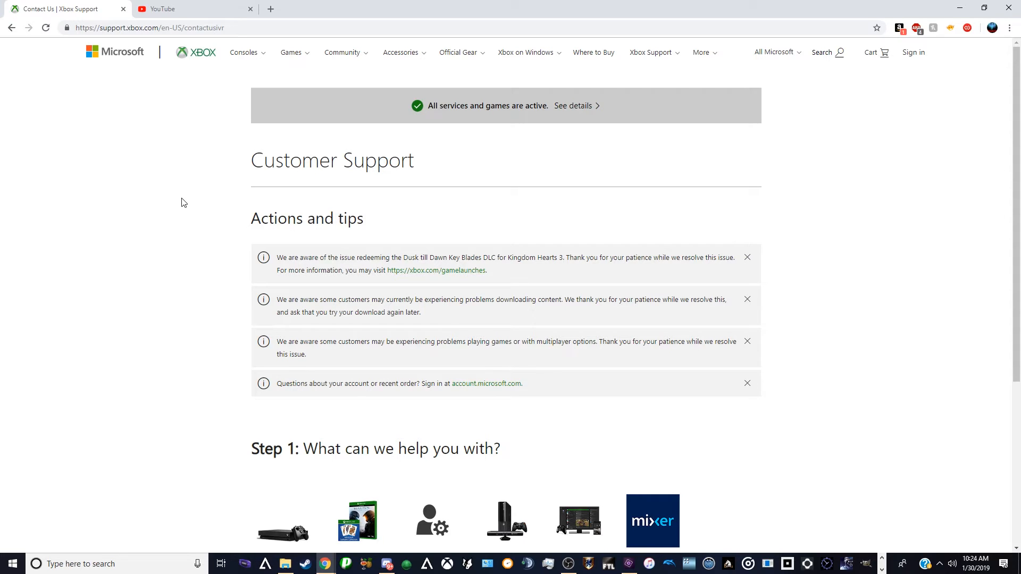
mouse_move(212, 198)
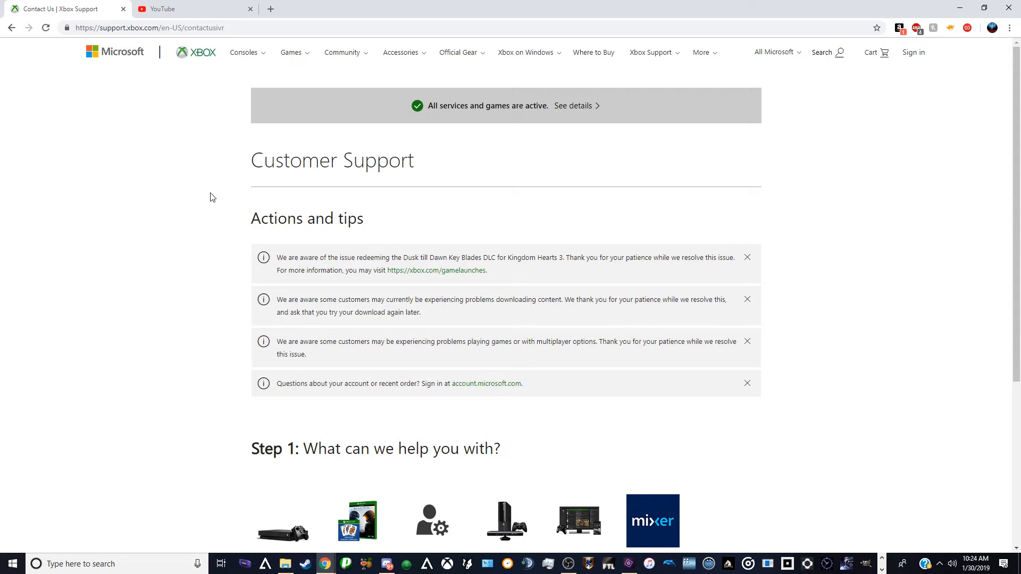
mouse_move(250, 297)
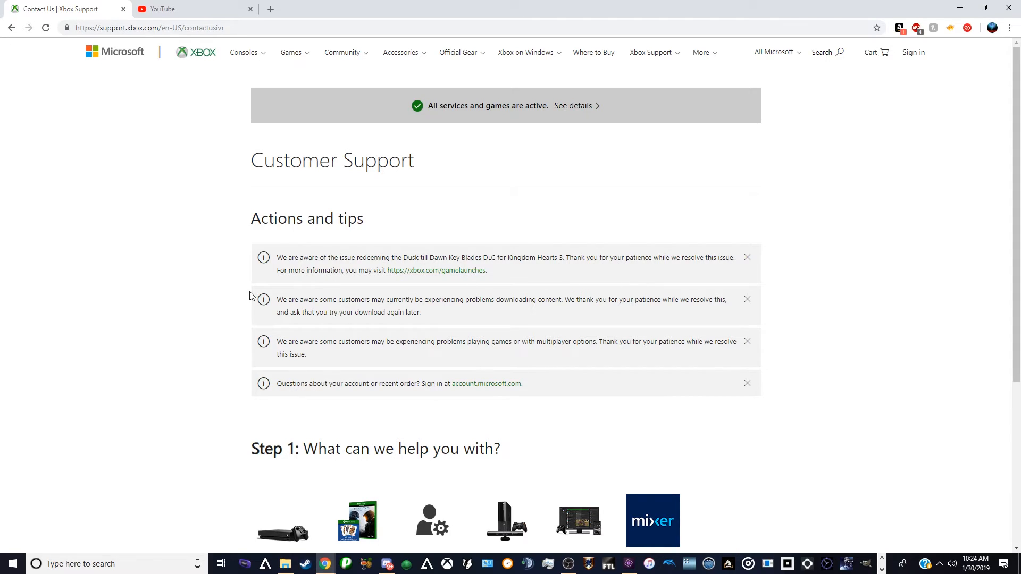
mouse_move(423, 274)
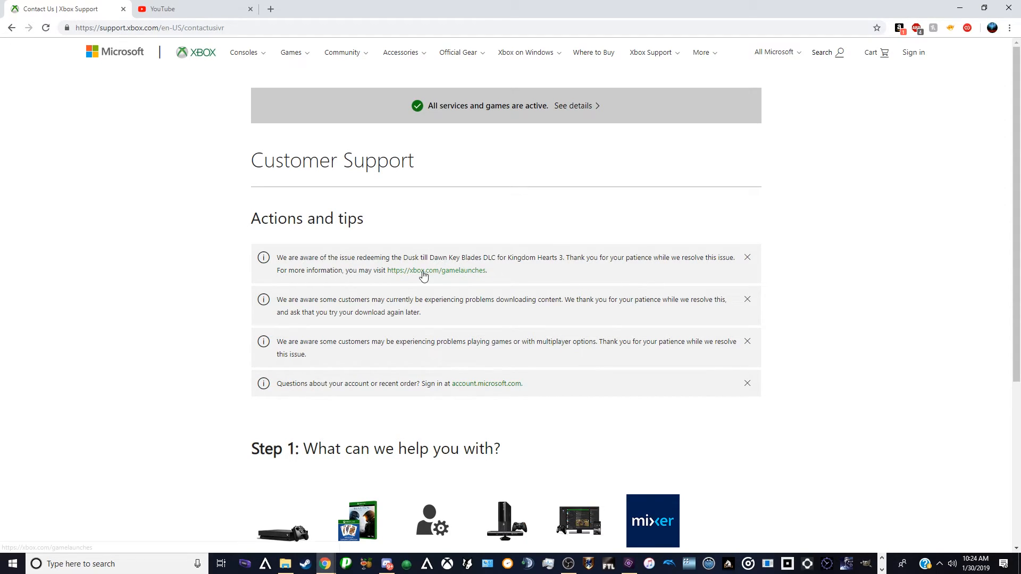
mouse_move(564, 281)
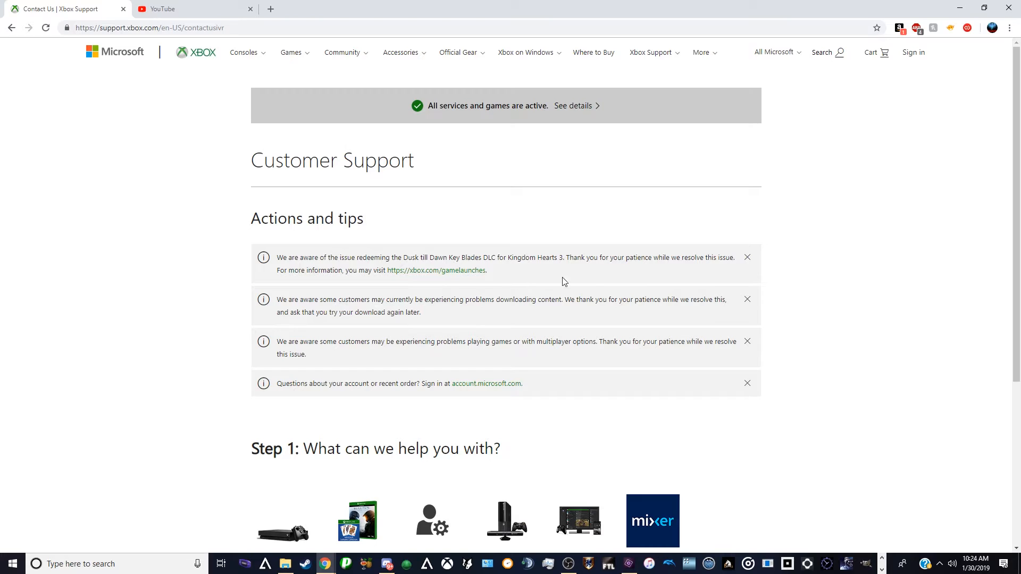
mouse_move(599, 278)
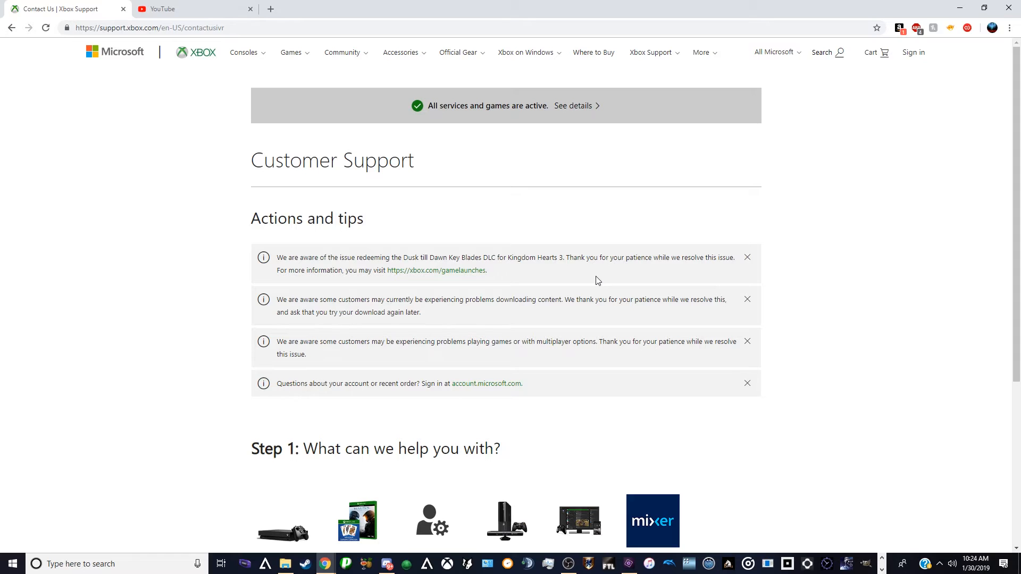
mouse_move(47, 5)
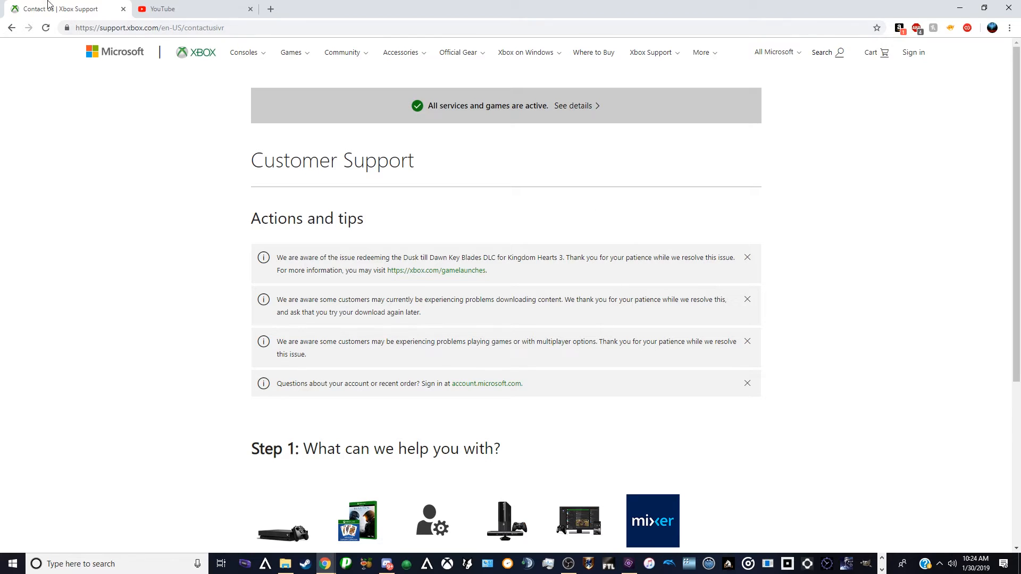
Return to the KH3 video's Copyright page with both SME and Disney disputes pending
click(189, 8)
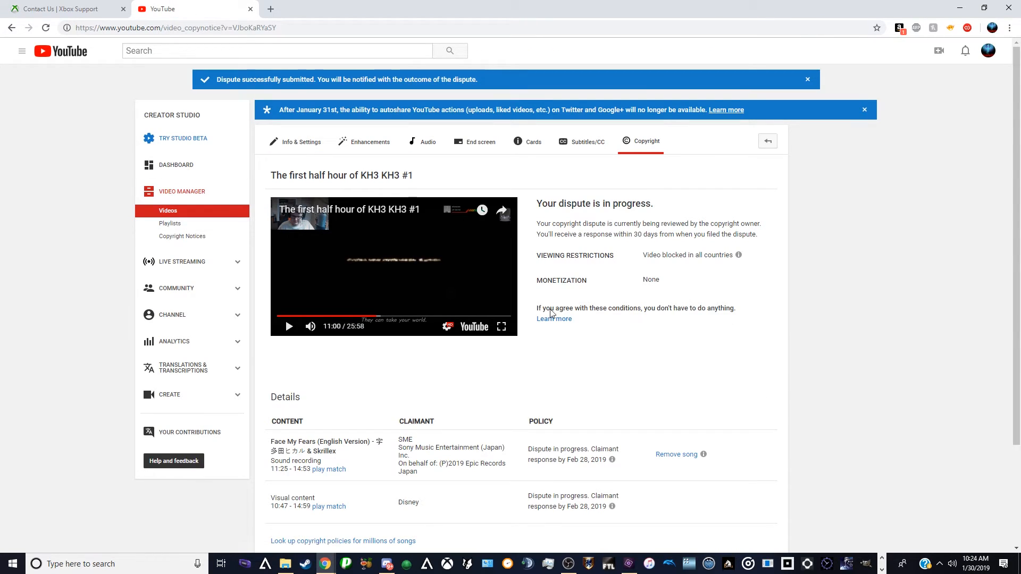
mouse_move(719, 367)
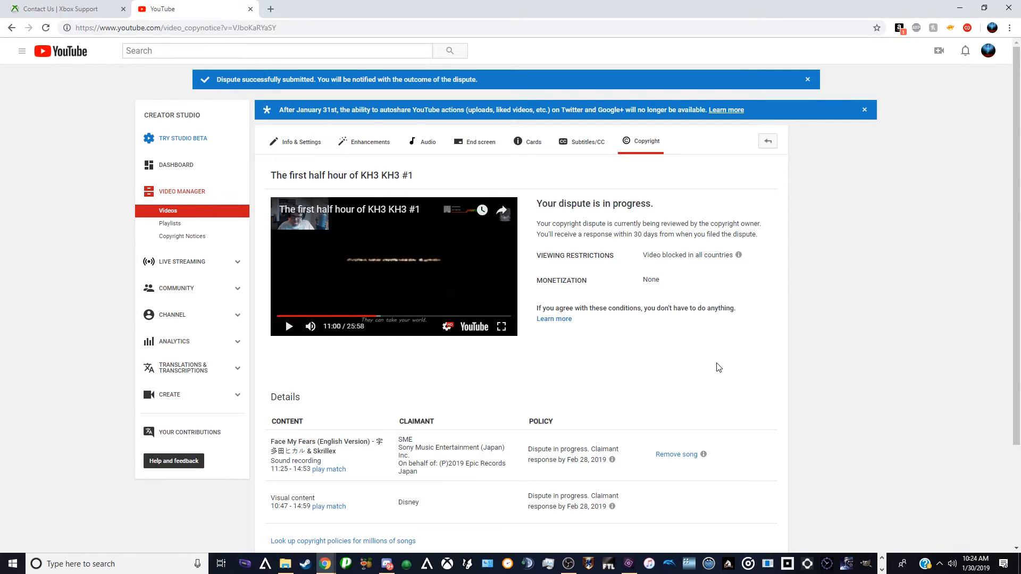
mouse_move(767, 371)
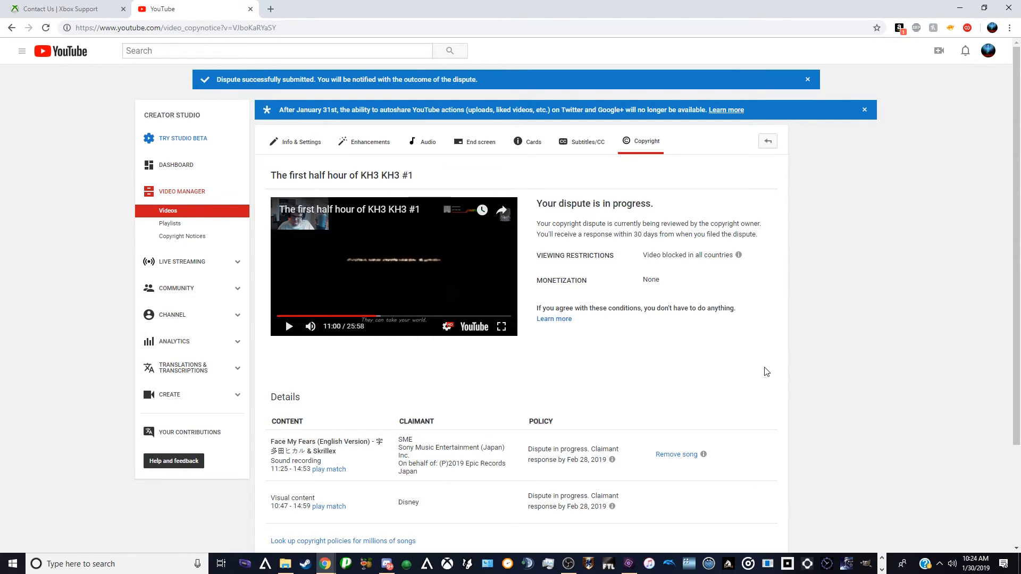
mouse_move(775, 366)
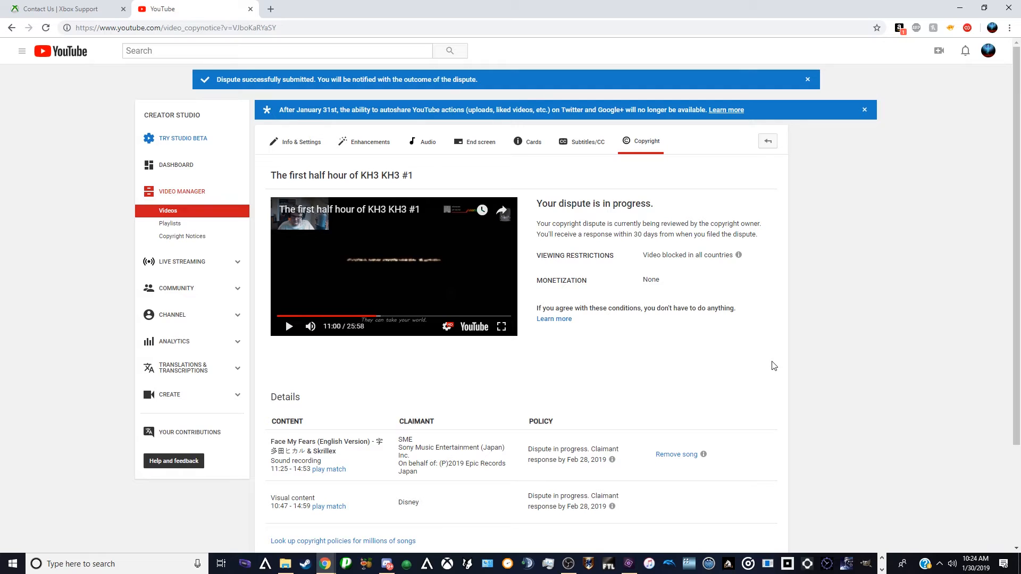
mouse_move(750, 390)
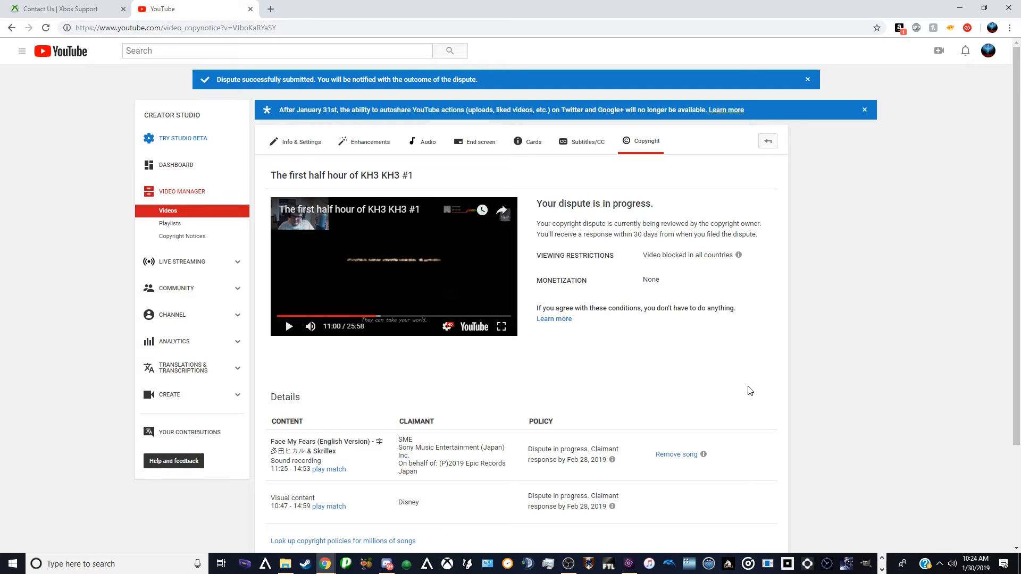
mouse_move(743, 393)
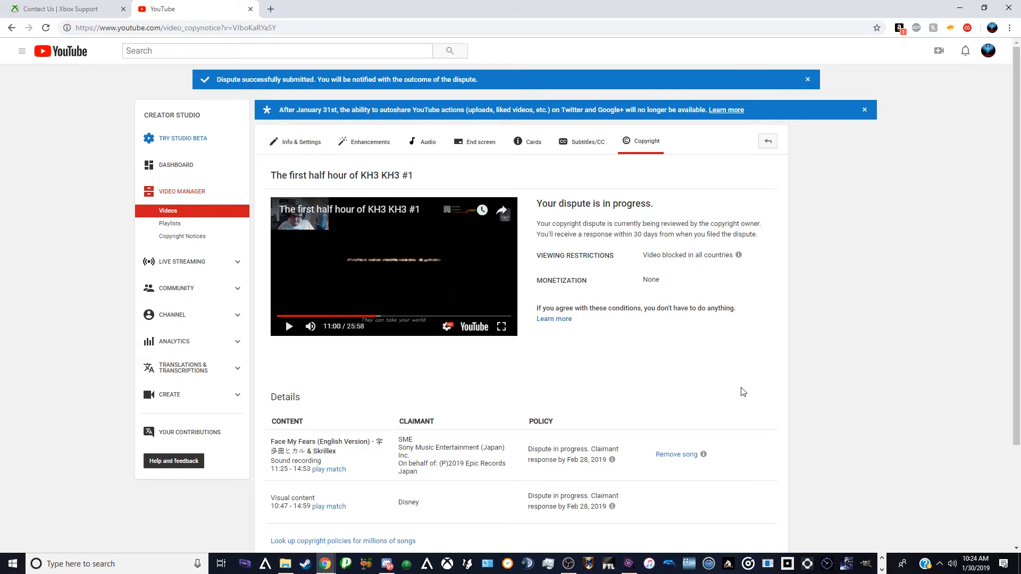